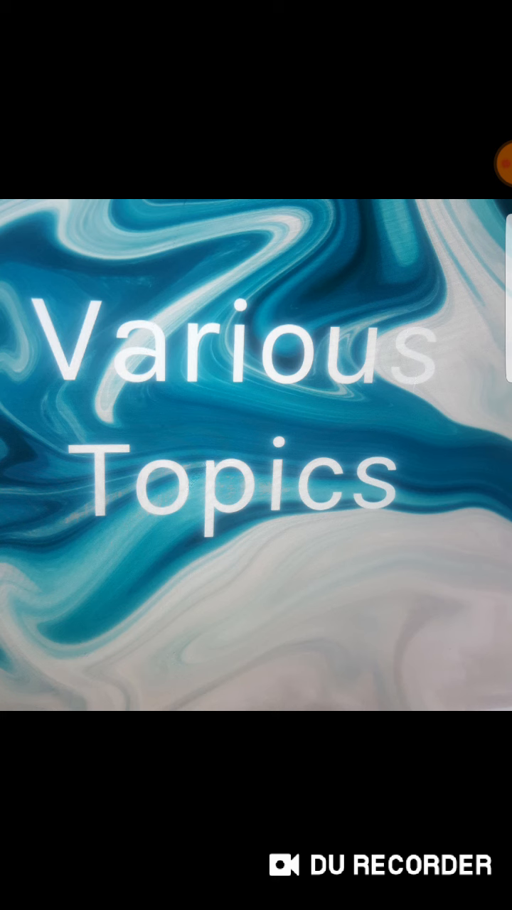
Expand the DU Recorder bubble to show pause, stop and tools buttons.
click(480, 164)
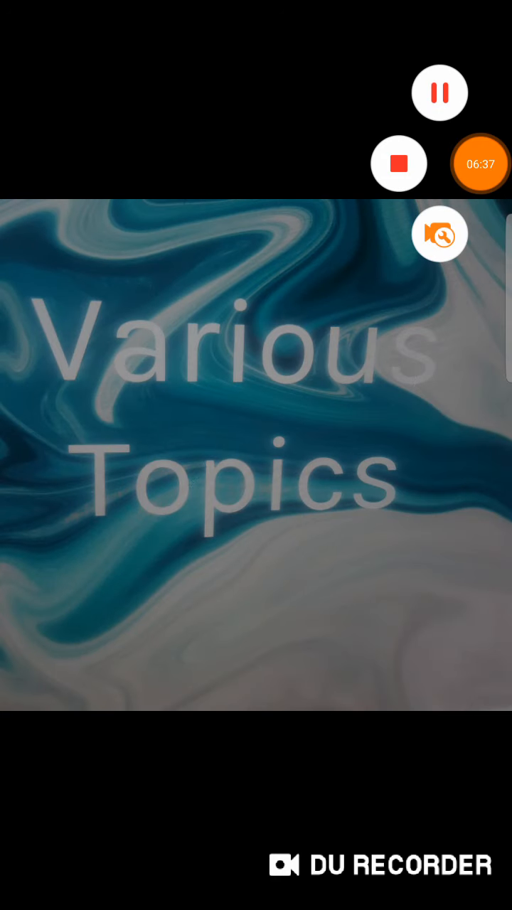